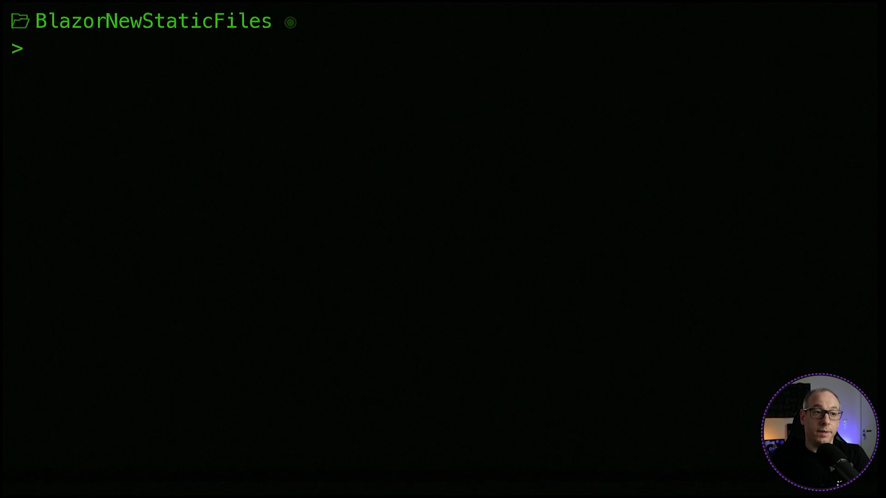
Check the installed .NET SDK version with dotnet --version.
type("dotnet")
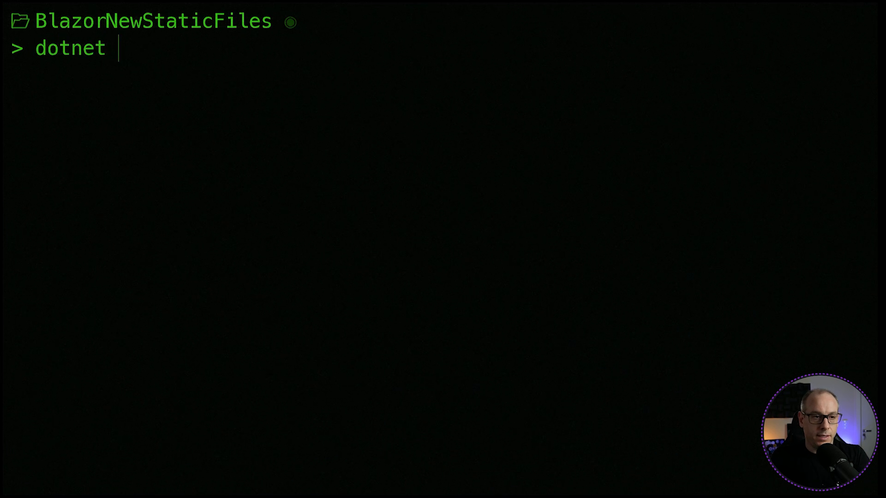
type("--version")
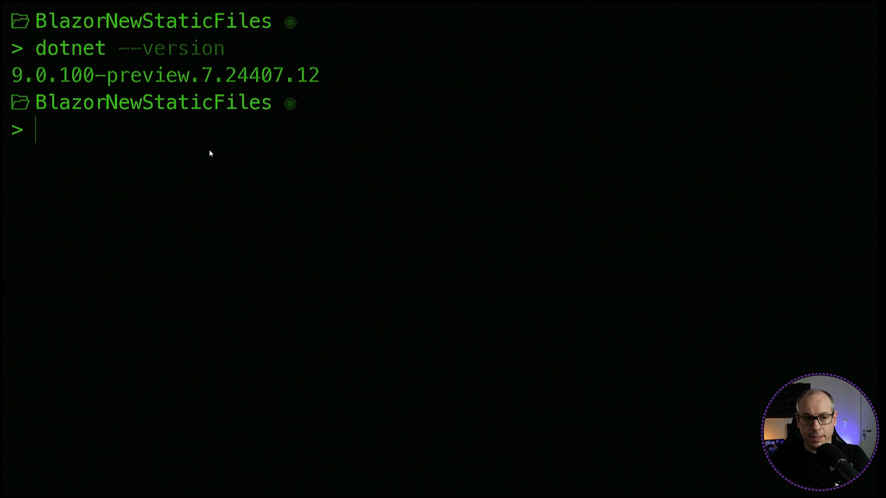
Create a new Blazor project named BlazorNewStaticFiles with dotnet new blazor -o.
type("dotnet")
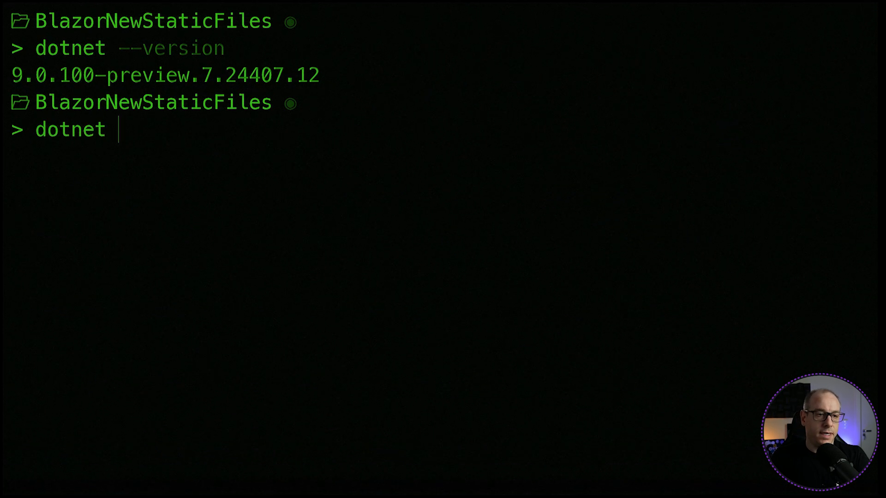
type("new blazor -o")
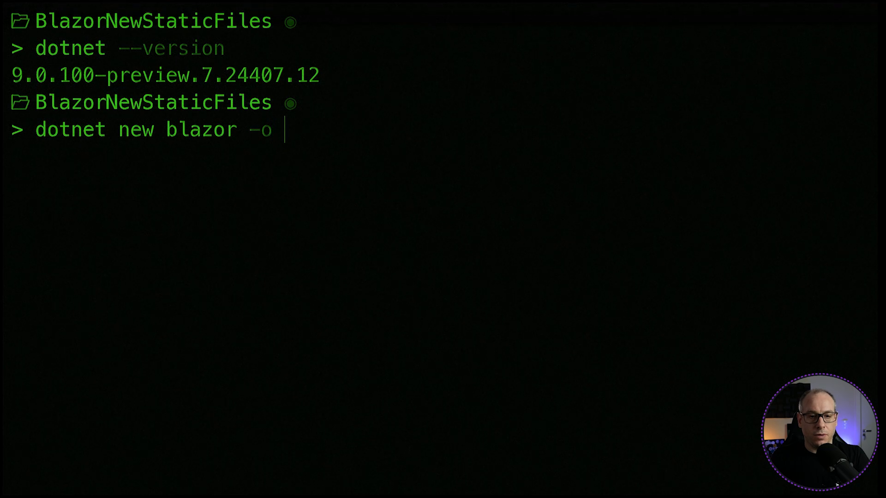
type("B")
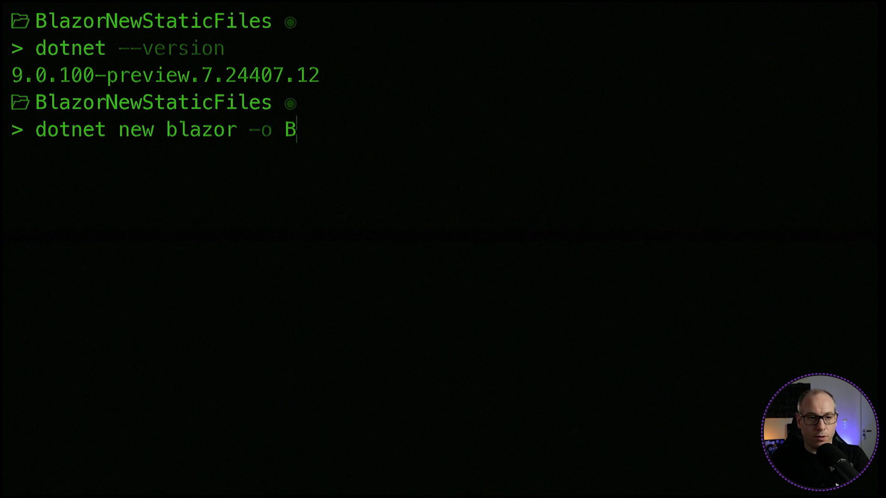
type("lazorN")
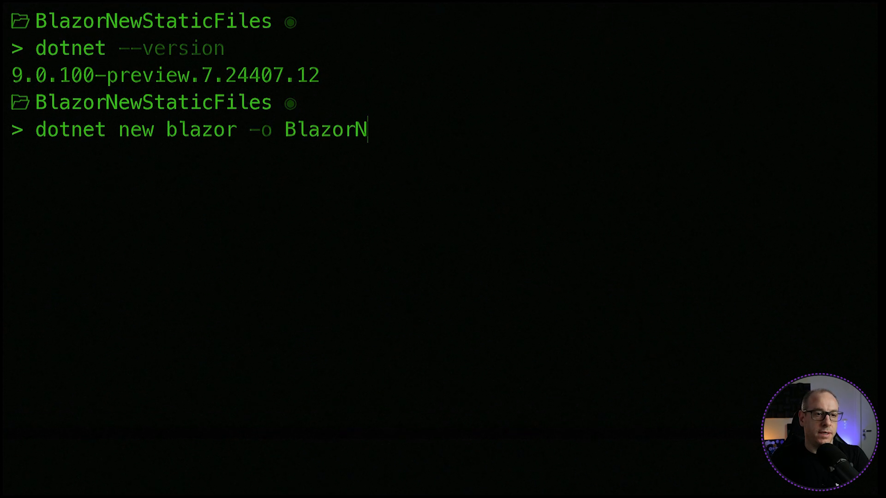
type("ewStaticFikle")
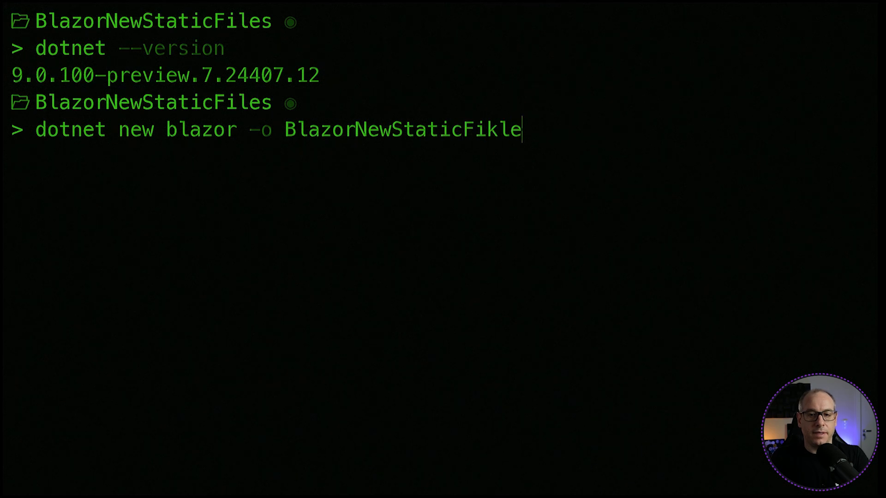
key("Backspace")
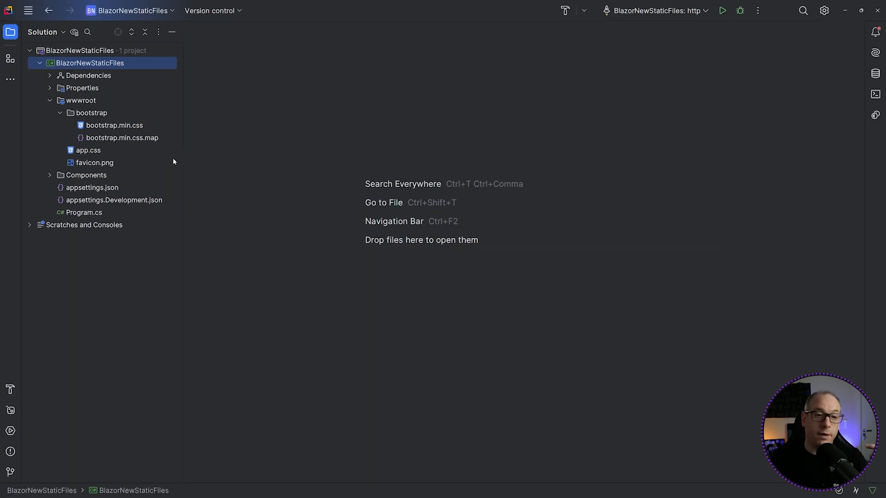
mouse_move(214, 147)
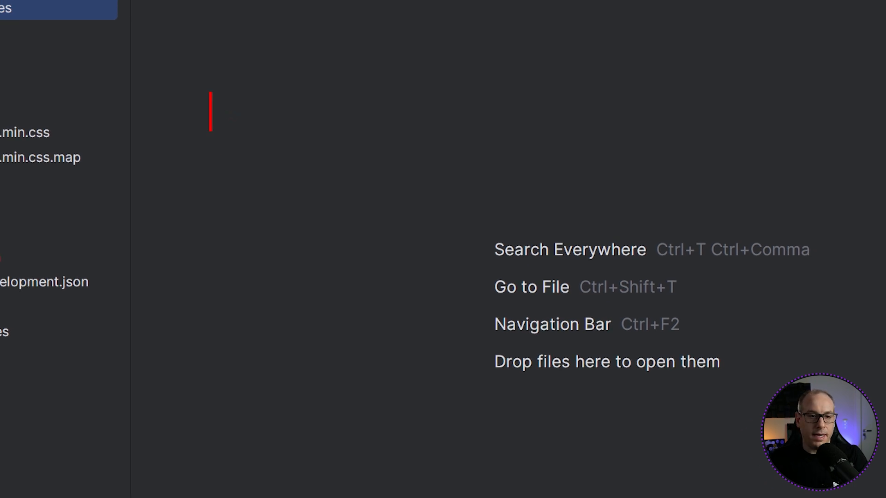
type("app.Uses")
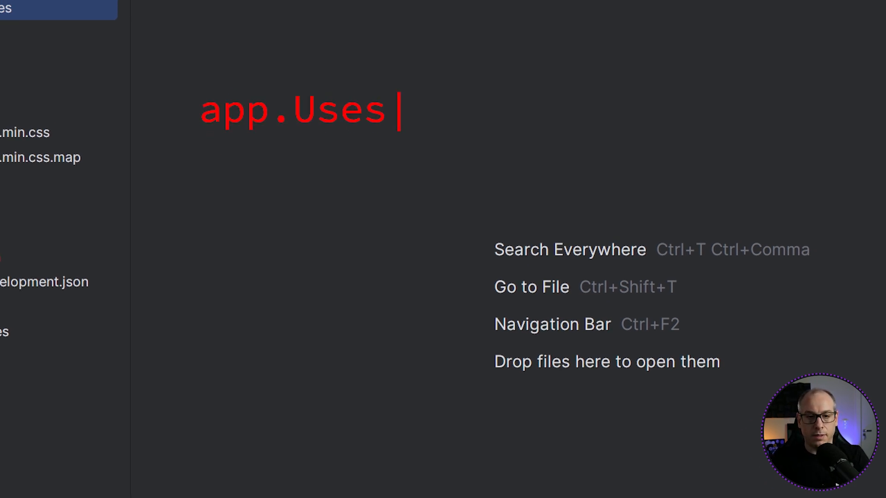
type("taticFiles();")
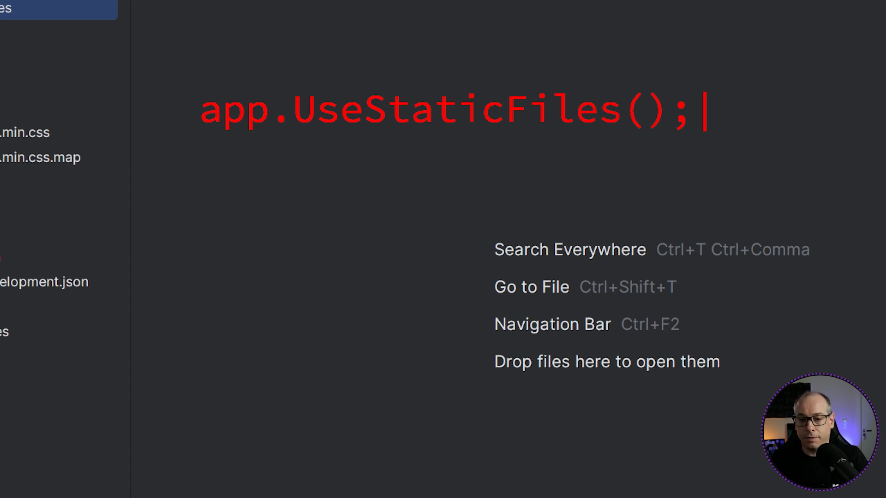
type("lo")
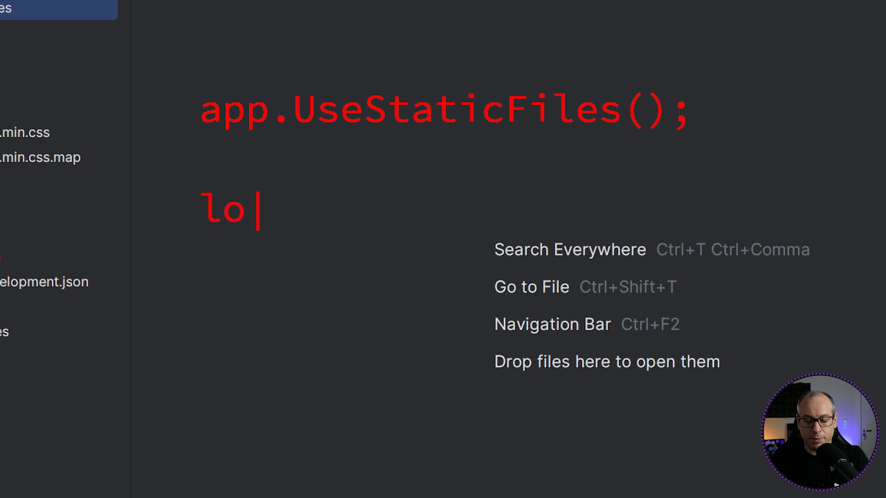
type("calhost")
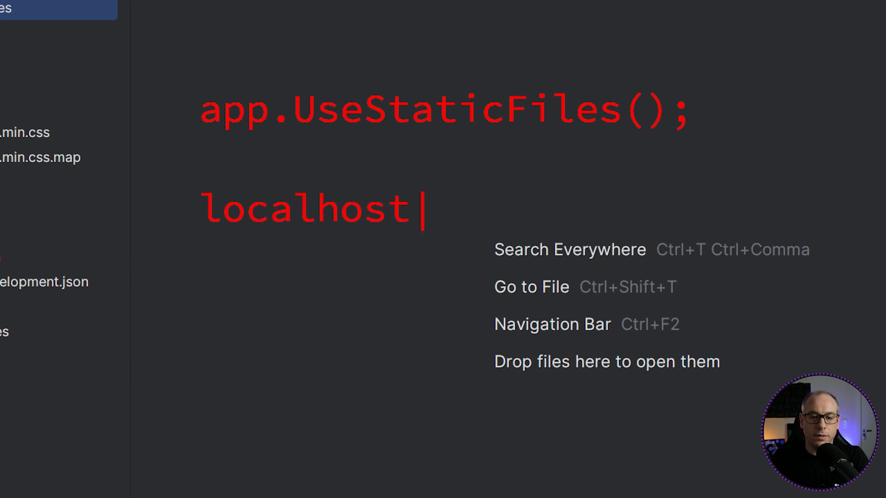
type(":5000/")
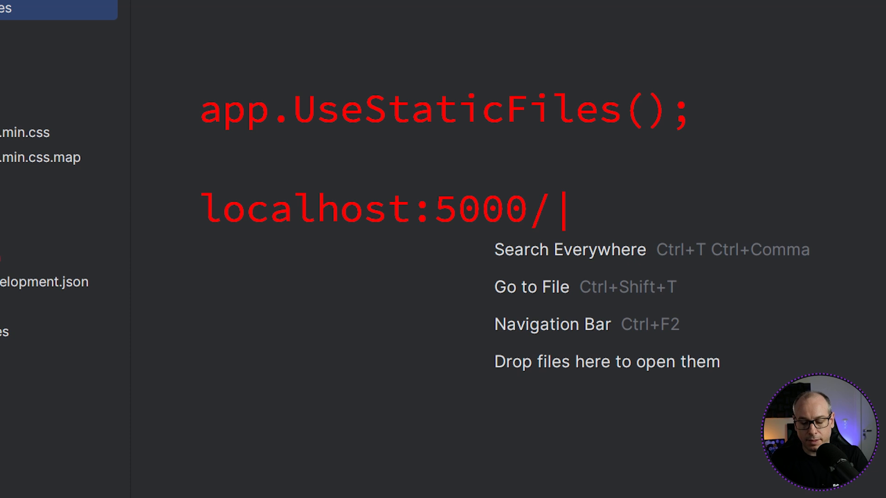
type("css/bo")
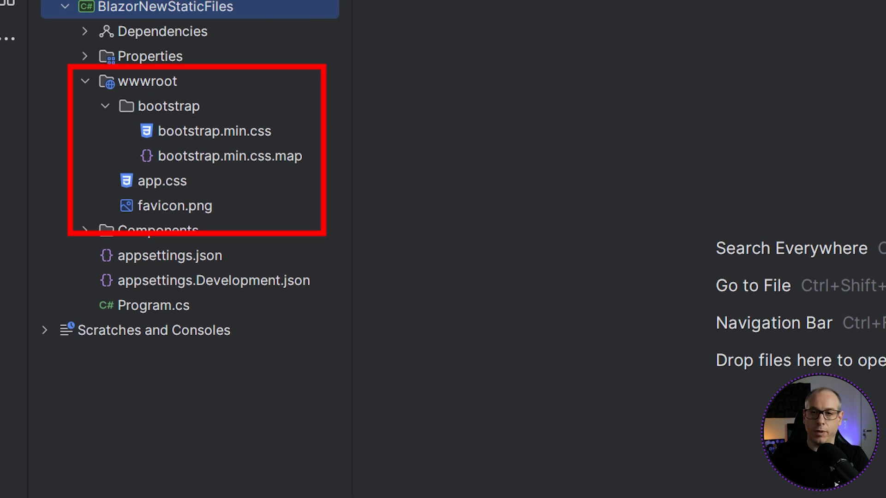
left_click(104, 105)
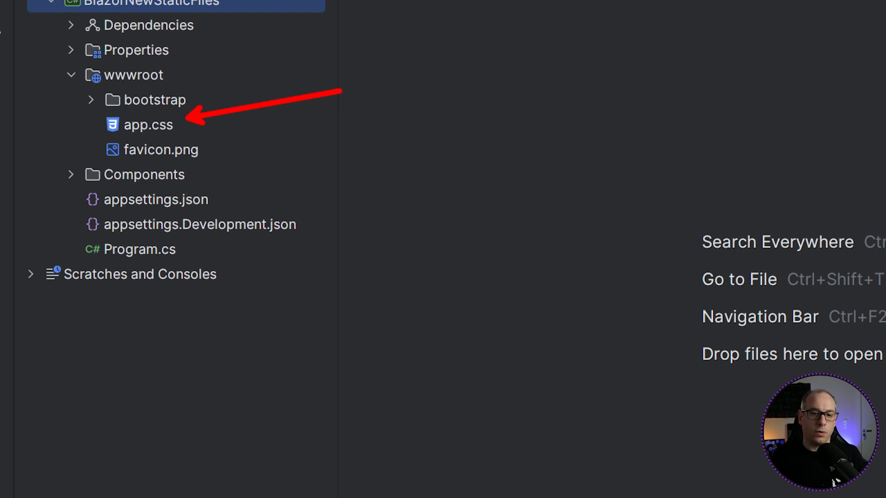
type("Cache")
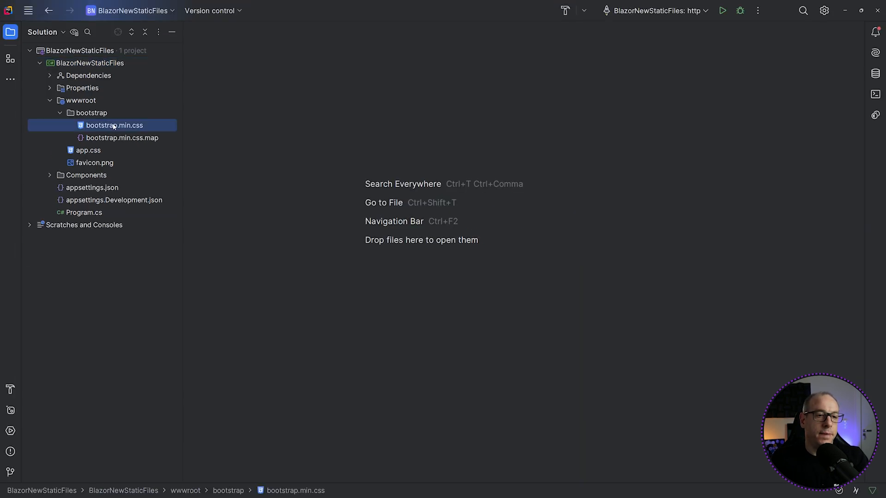
Inspect bootstrap.min.css and app.css in the editor, highlighting app.css's font-family property.
double_click(115, 124)
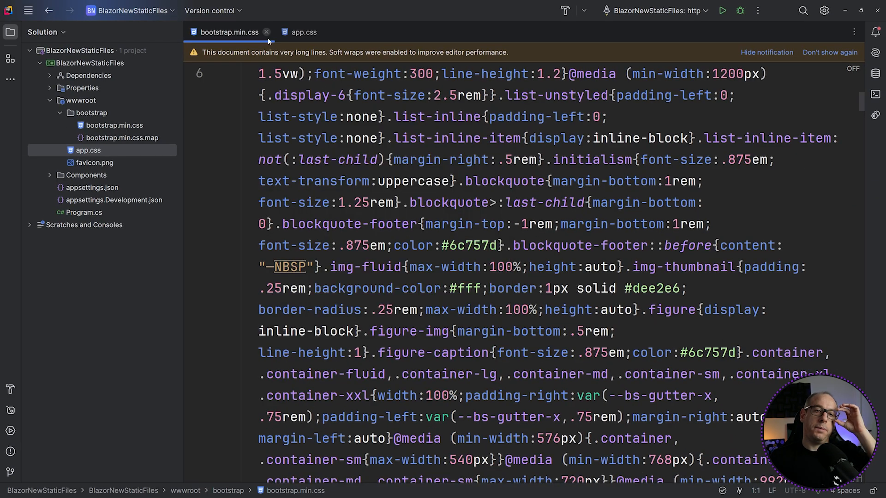
left_click(304, 32)
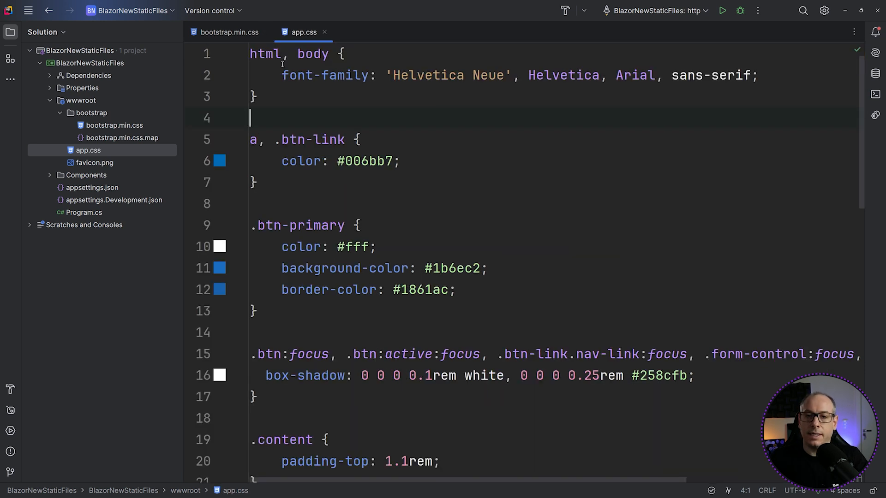
double_click(325, 75)
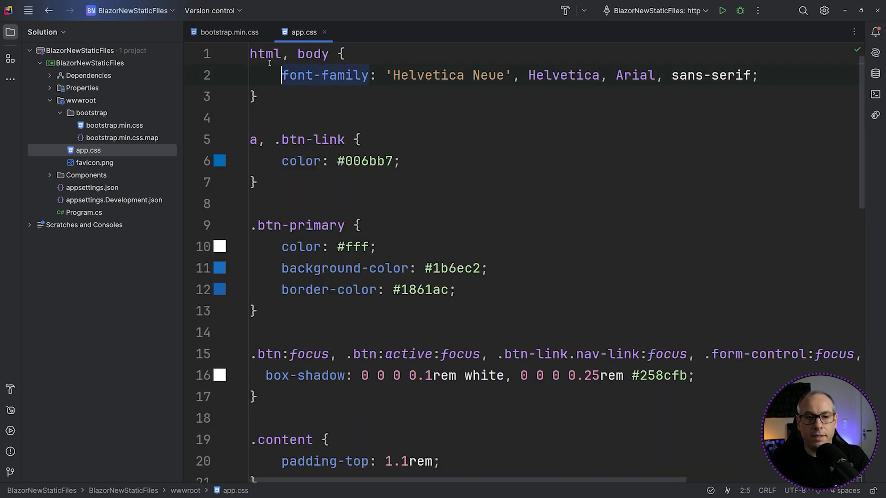
mouse_move(324, 75)
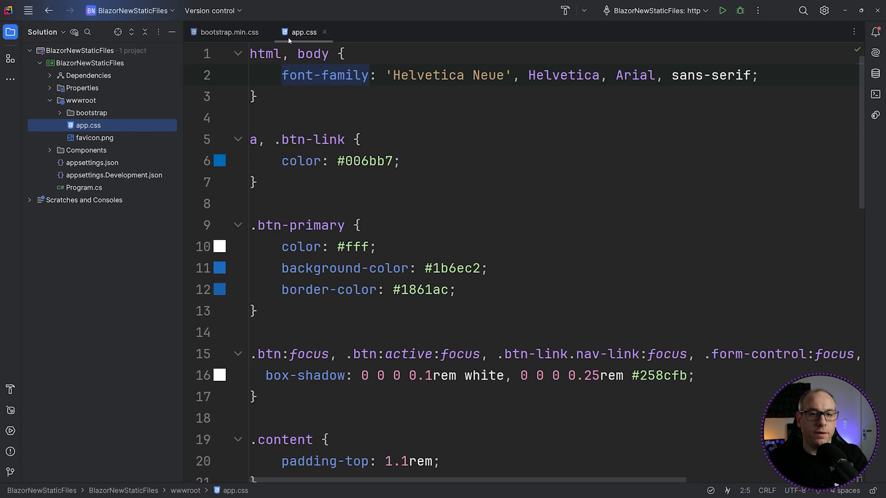
left_click(229, 32)
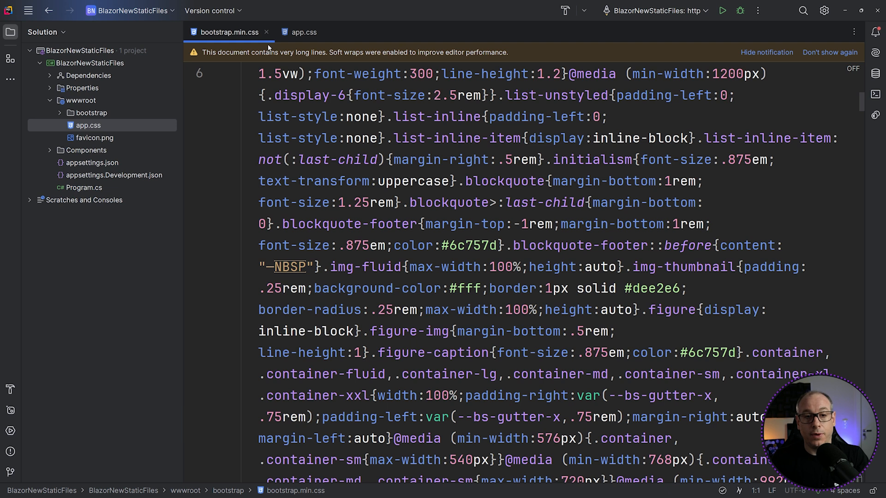
left_click(266, 31)
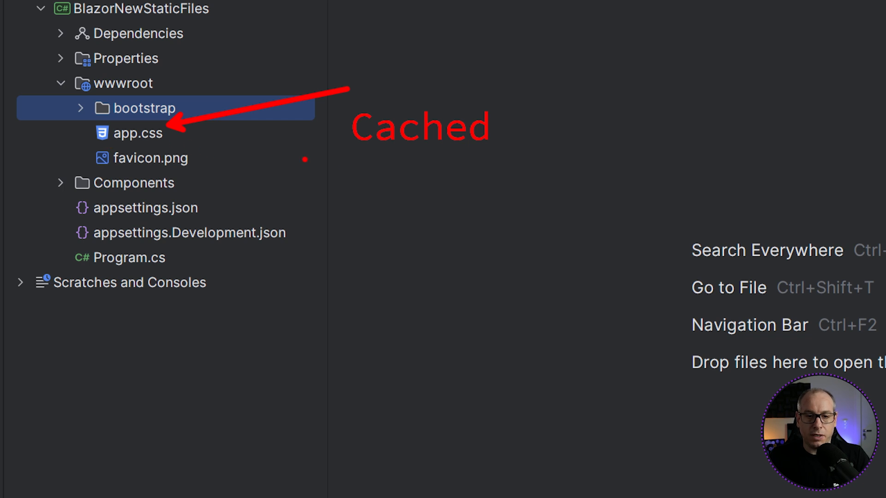
Annotate caching notes: an 8hr max-age header and append-version app.css?v1.
type("header -> max")
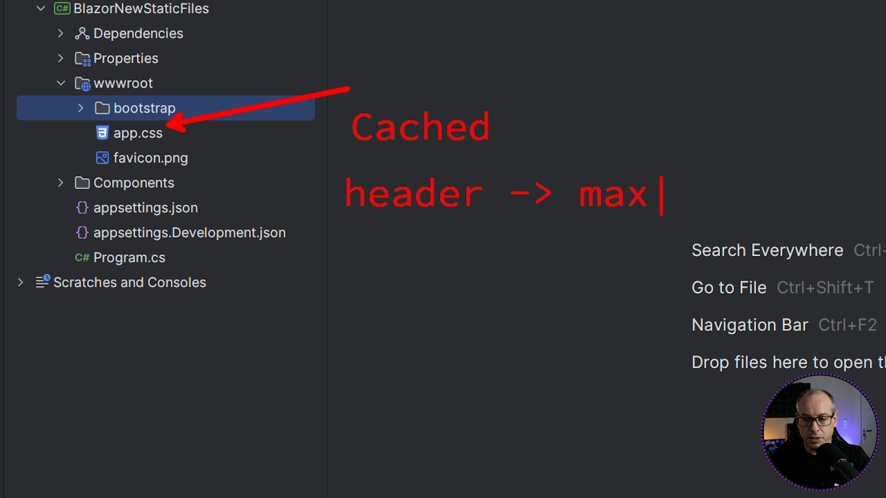
type("-age")
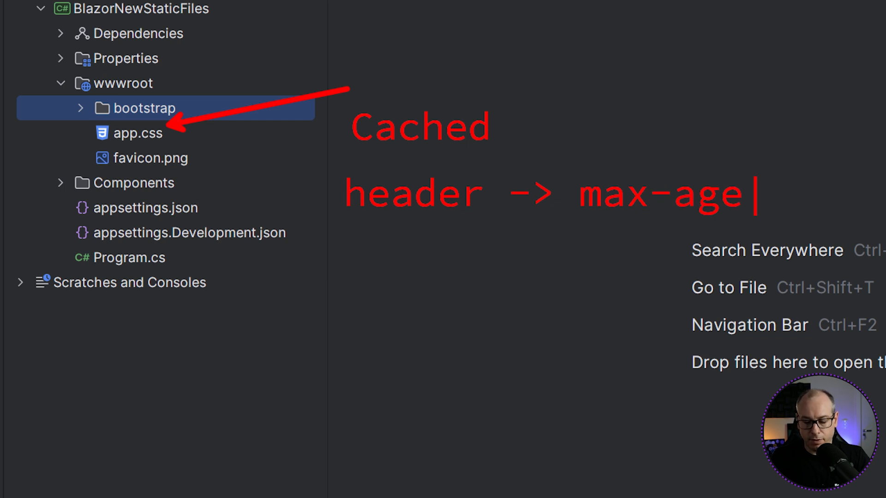
type(": 8hr")
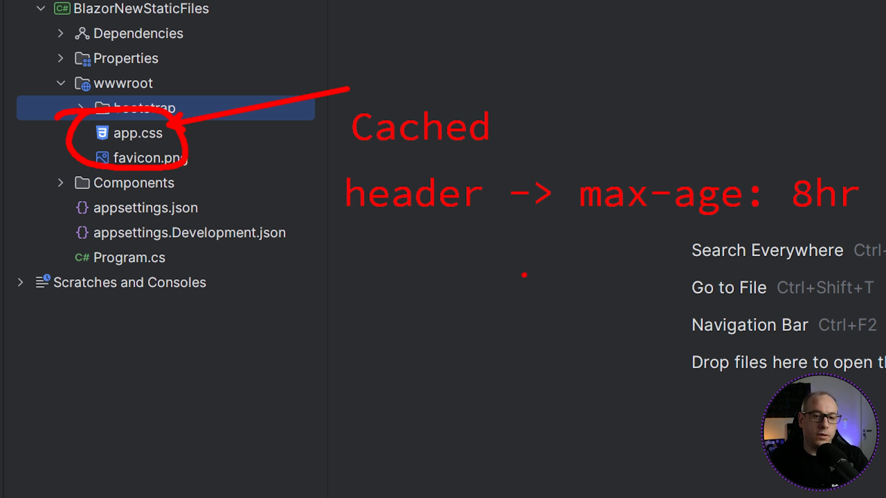
mouse_move(311, 273)
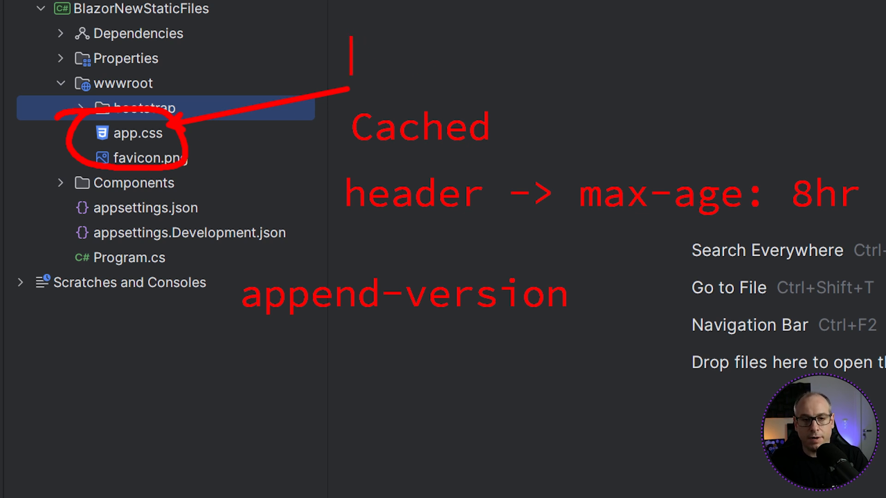
type("app.css")
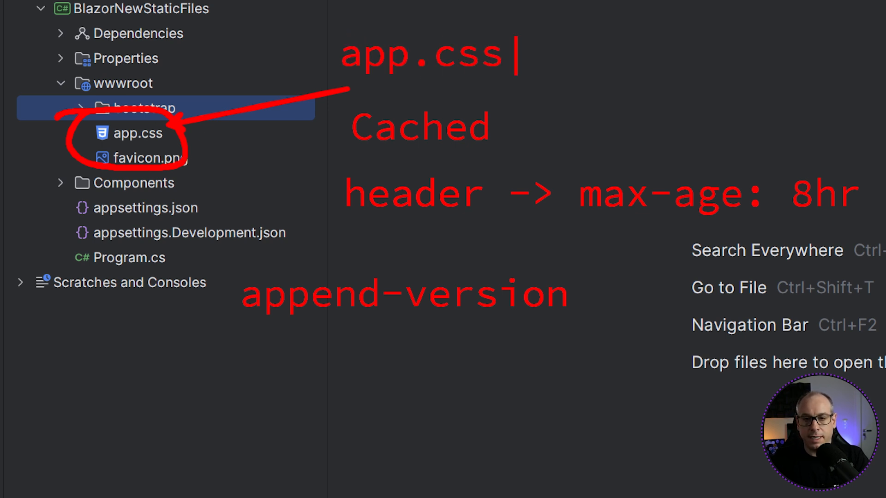
type("?v1")
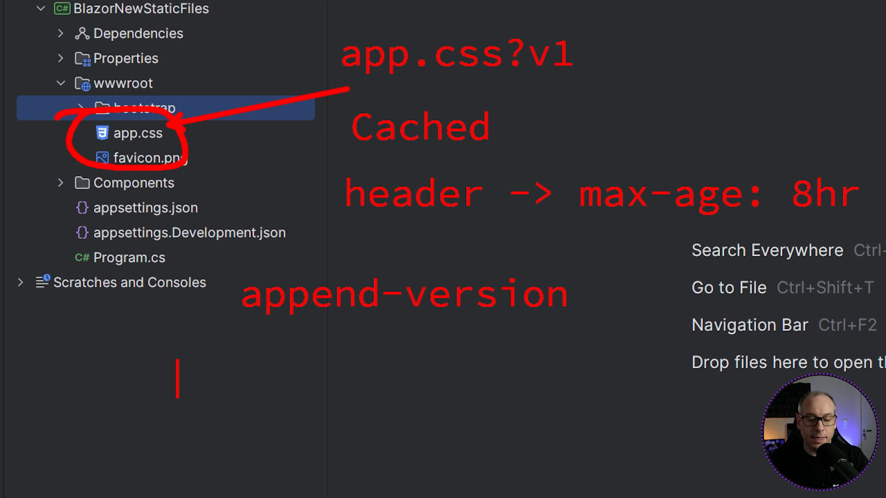
Annotate ETag mapping to a hashed app.98jlkjd923.css name and response compression.
type("ETagws")
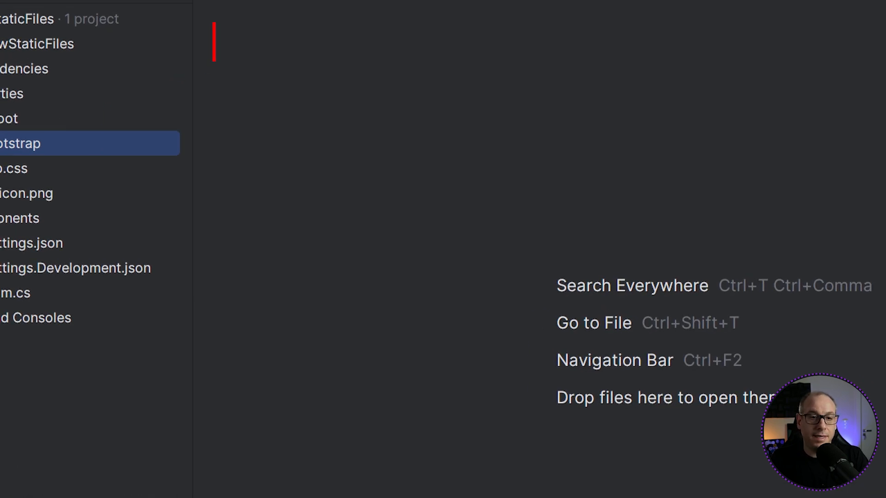
type("ETag -> app.n")
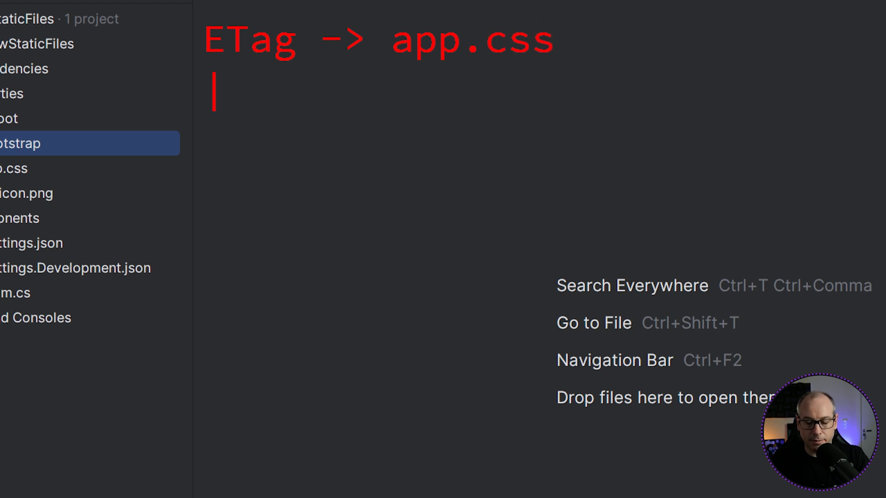
type("app.98jlkjd923.c")
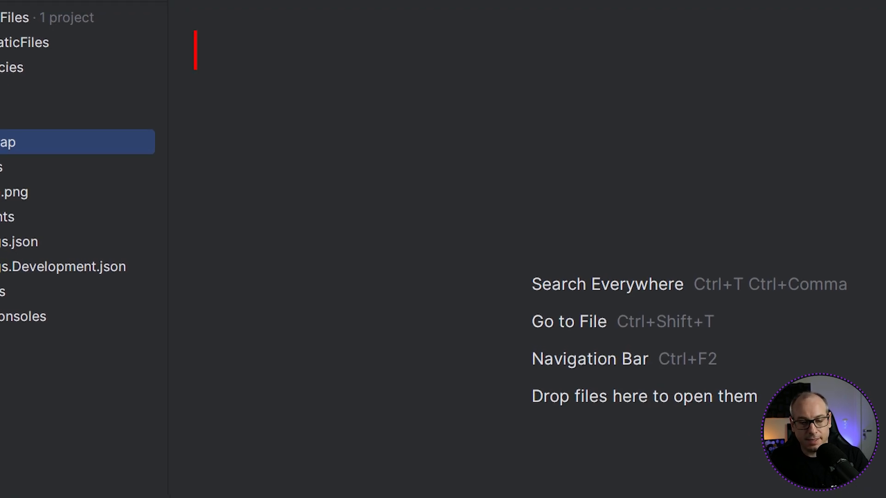
type("Response Compression")
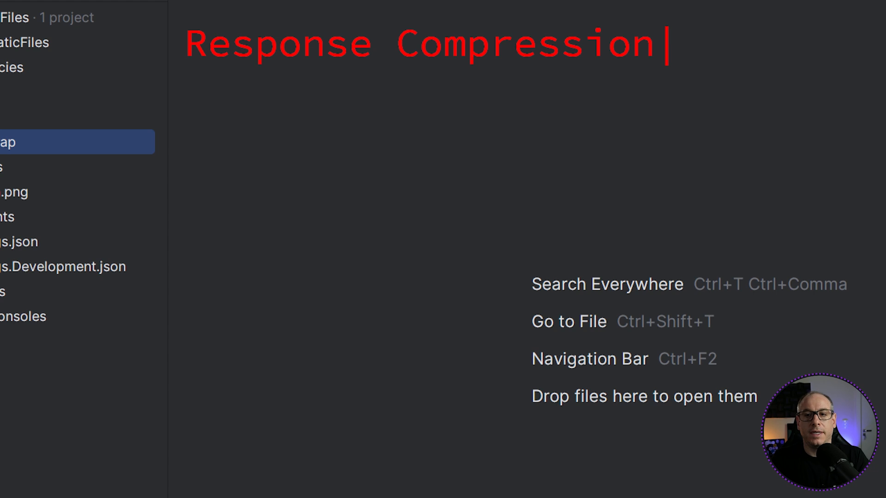
key("Enter")
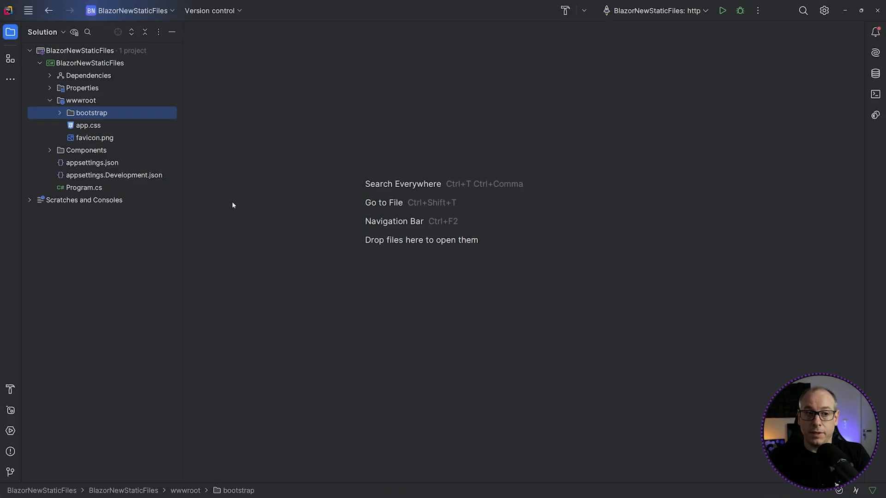
In Program.cs, add a commented-out app.UseStaticFiles() line below app.MapStaticAssets().
left_click(50, 99)
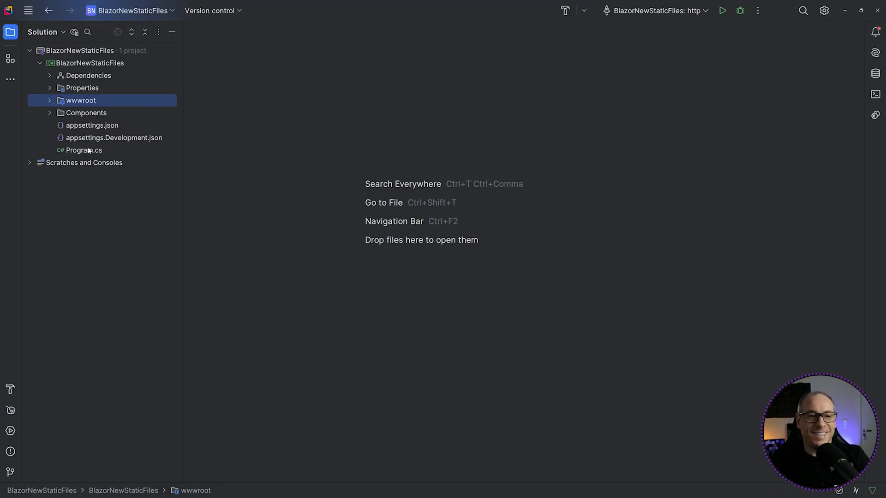
double_click(84, 150)
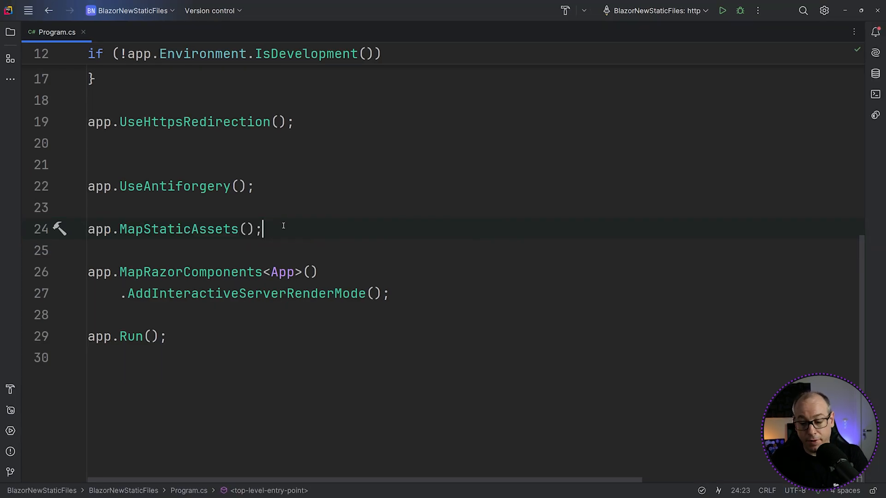
type("app.MapBlazorHub();")
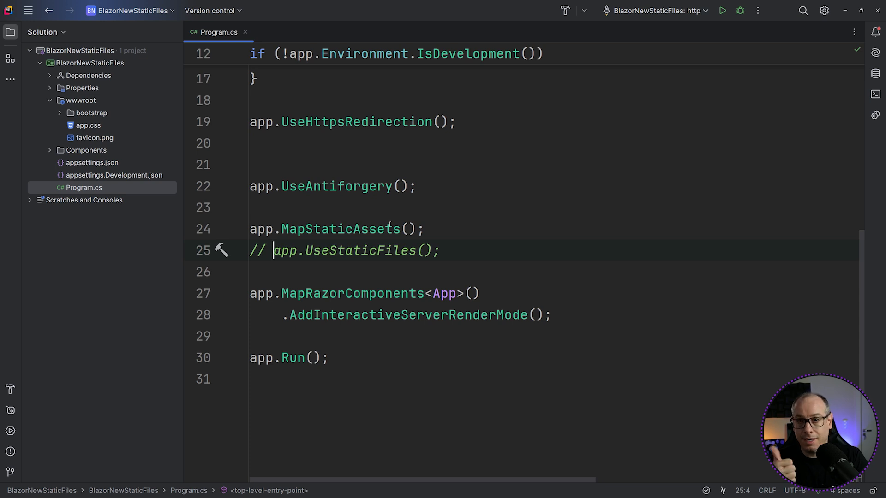
Close Program.cs and expand the Components folder showing its Razor files.
key("Backspace")
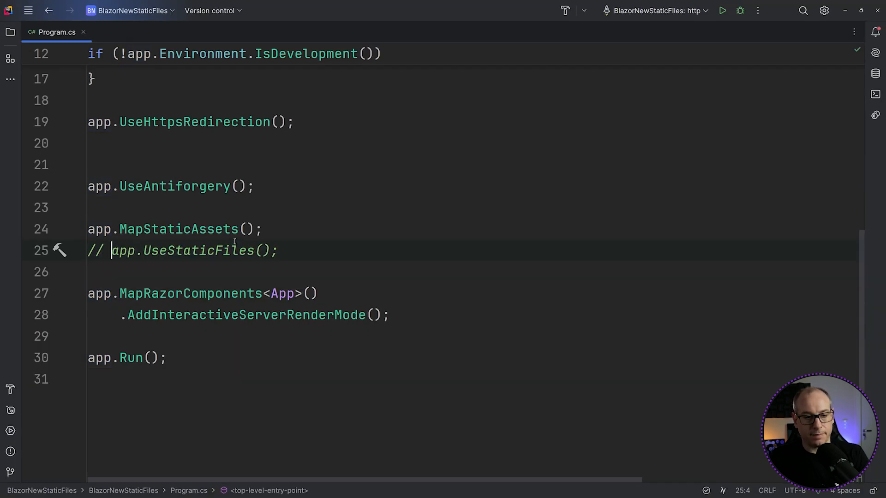
left_click(9, 31)
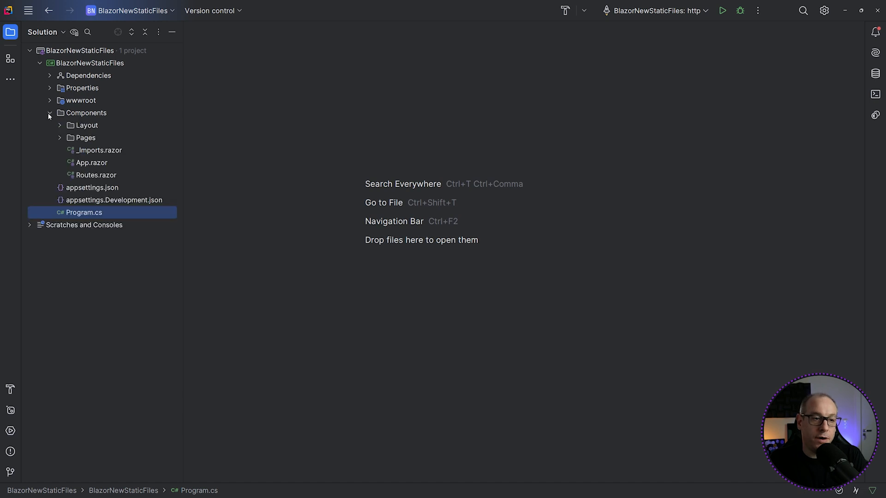
left_click(59, 137)
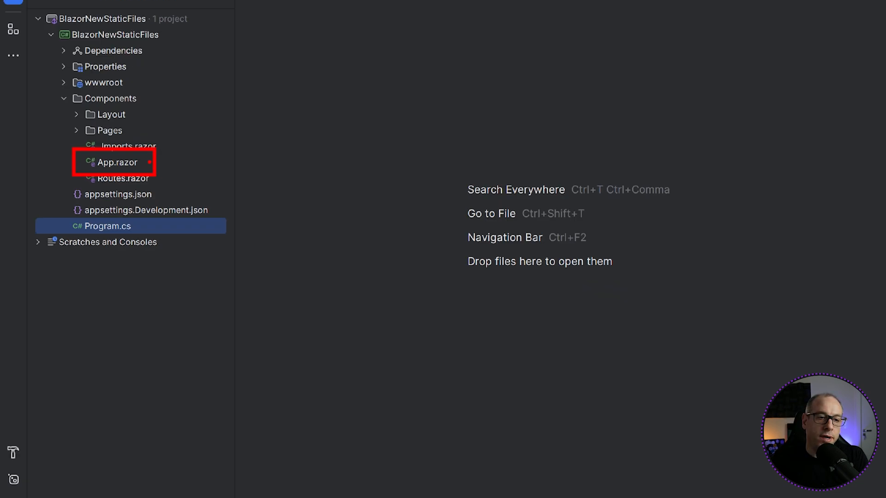
double_click(117, 162)
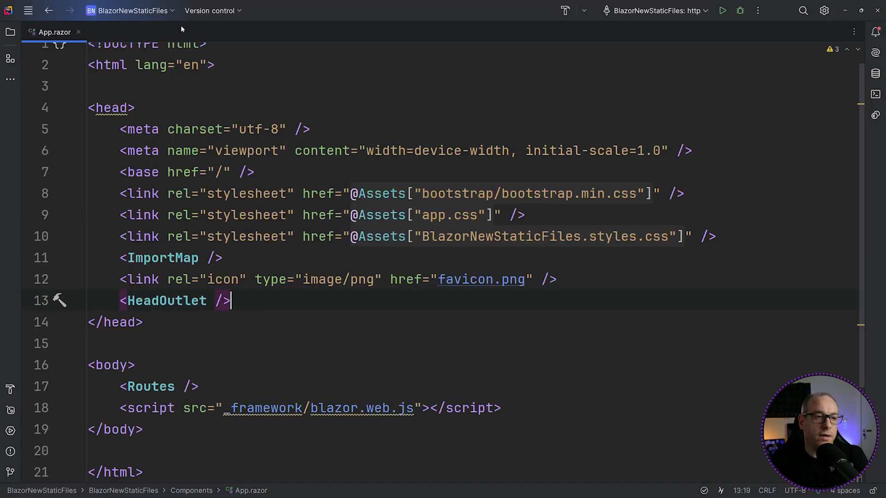
left_click(10, 31)
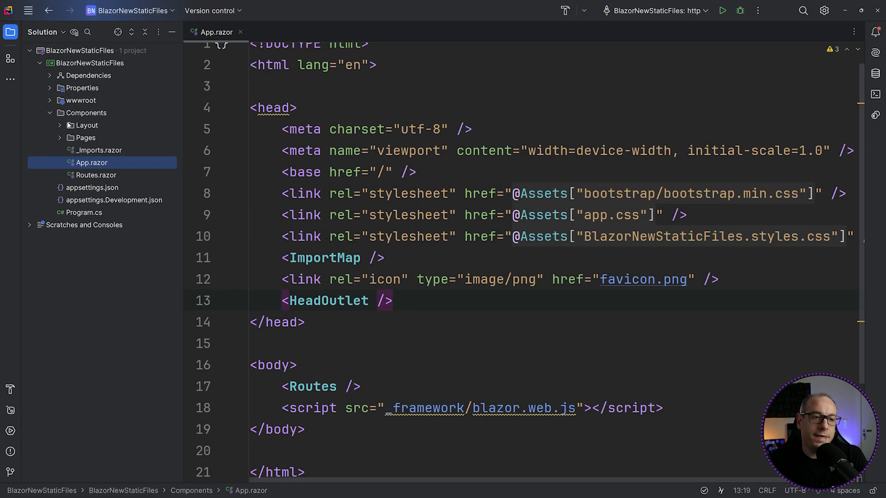
left_click(50, 100)
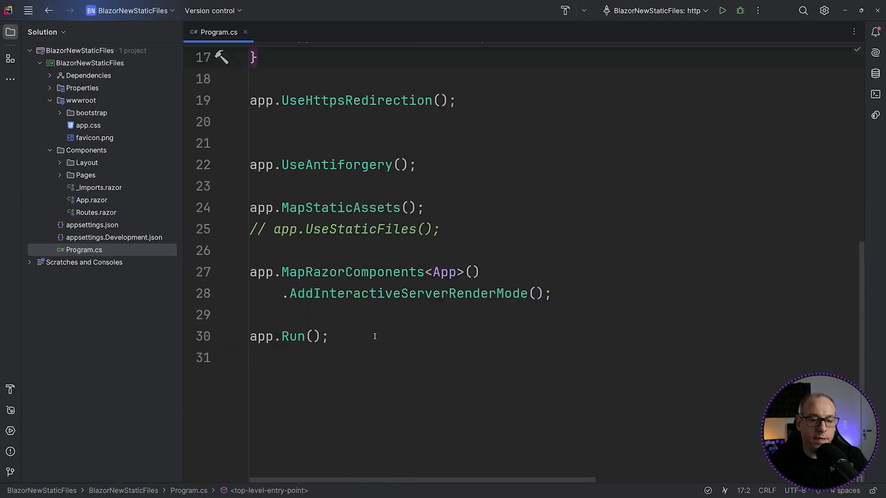
Revisit App.razor's <ImportMap />, then close App.razor and Program.cs.
triple_click(336, 207)
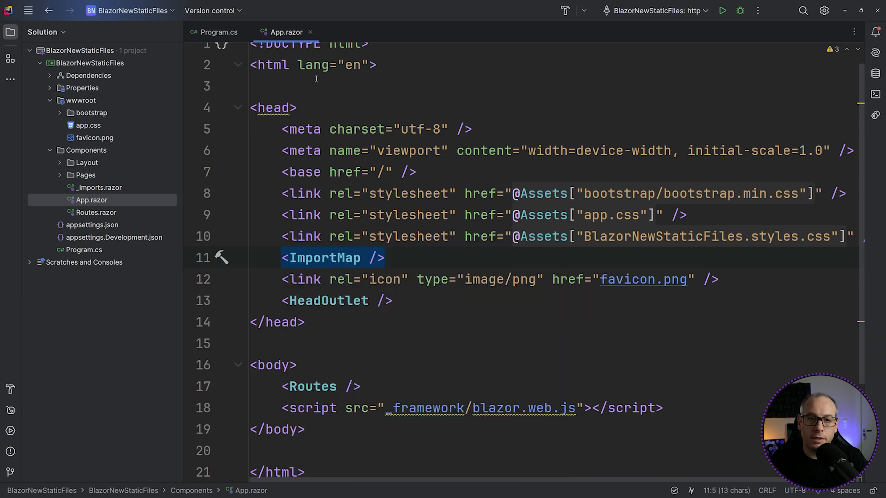
left_click(218, 31)
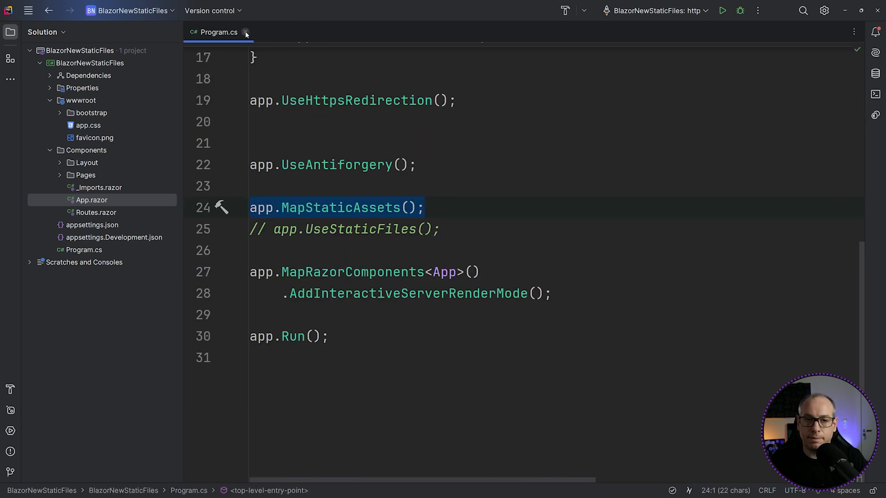
left_click(246, 33)
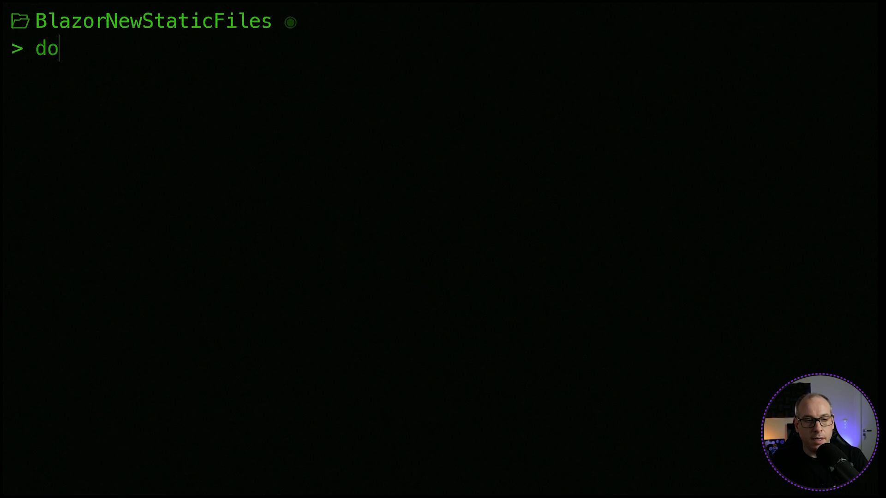
Start the app with dotnet run and bring its browser window forward to view the page source.
type("tnet run")
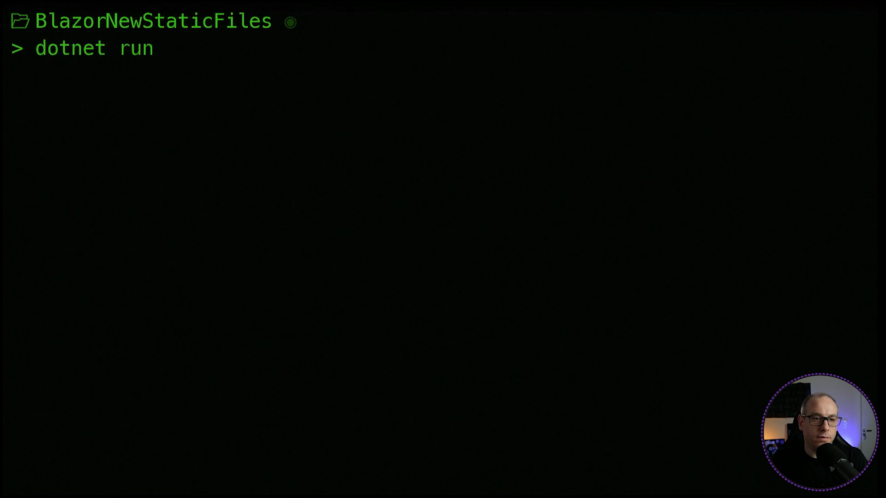
key("Enter")
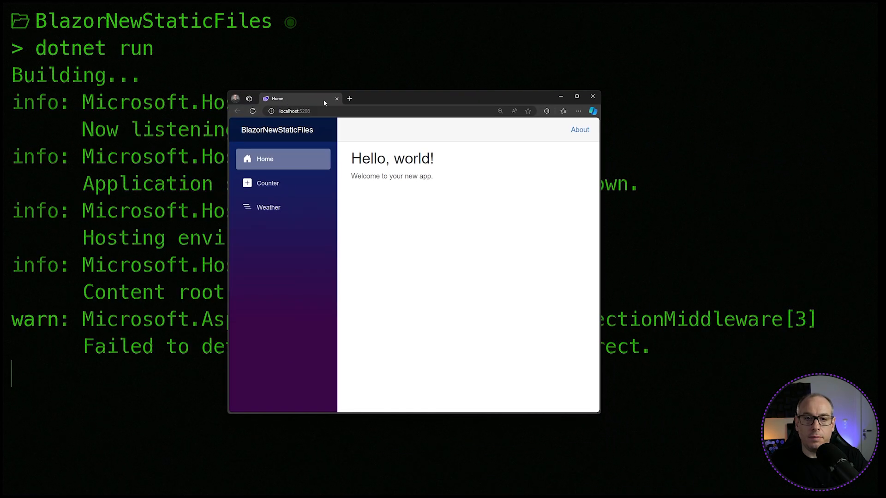
left_click(576, 96)
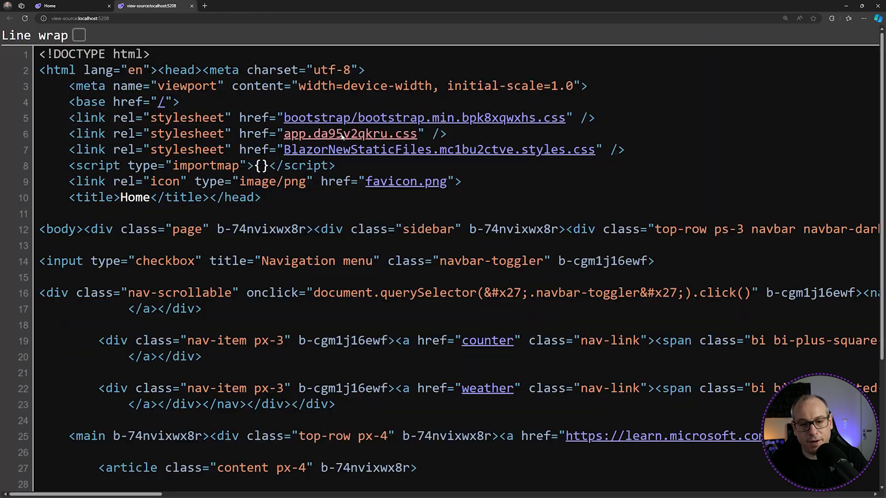
View the fingerprinted app.da95v2qkru.css stylesheet, then close its tab.
left_click(351, 133)
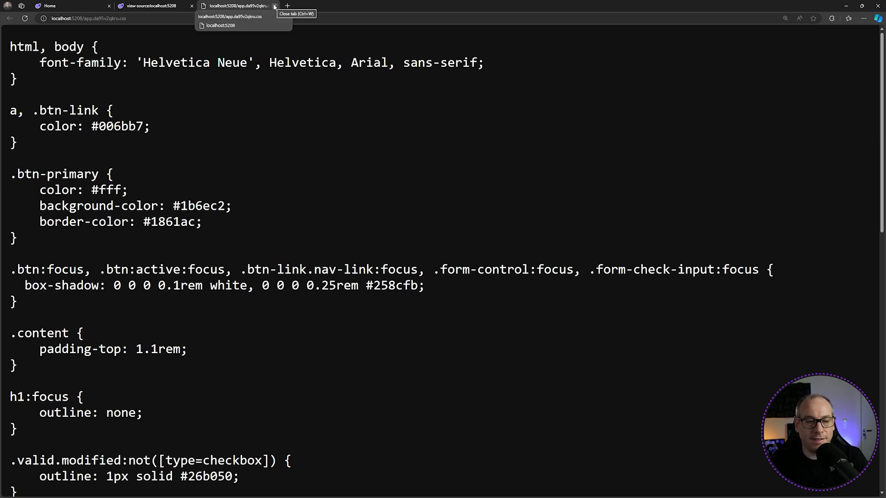
left_click(275, 6)
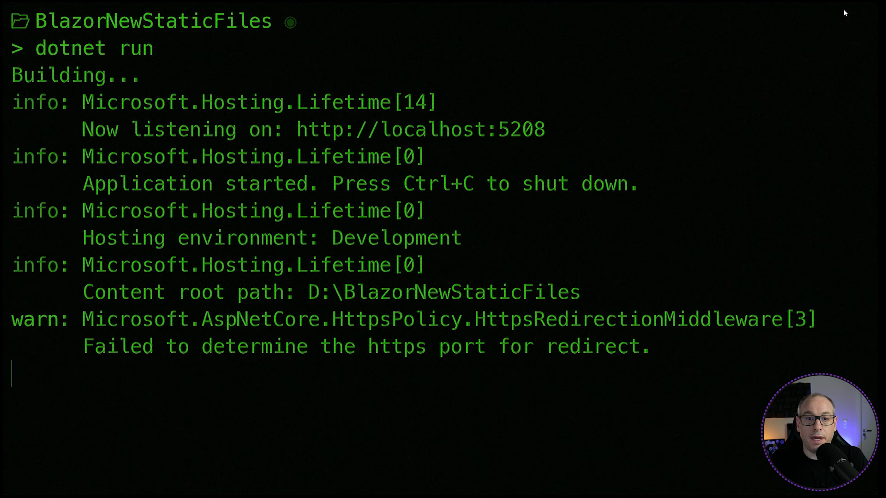
mouse_move(489, 371)
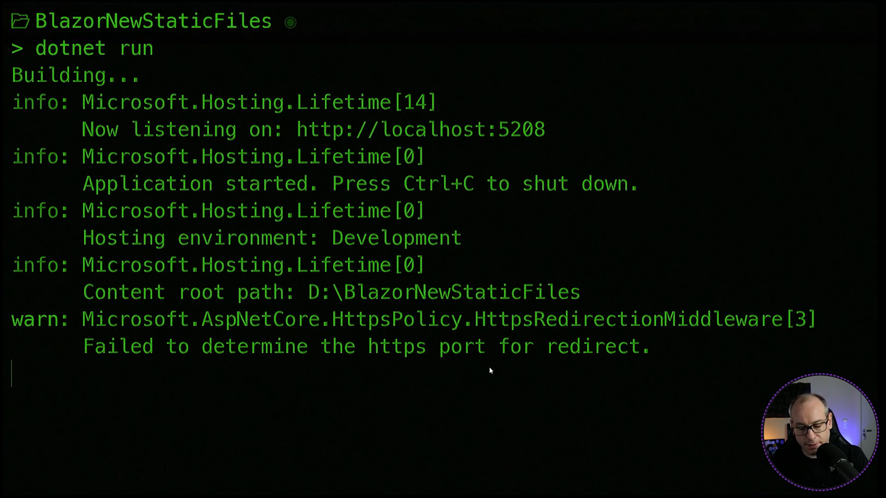
Stop the running app and build the project with dotnet build -c Release.
key("ctrl+c")
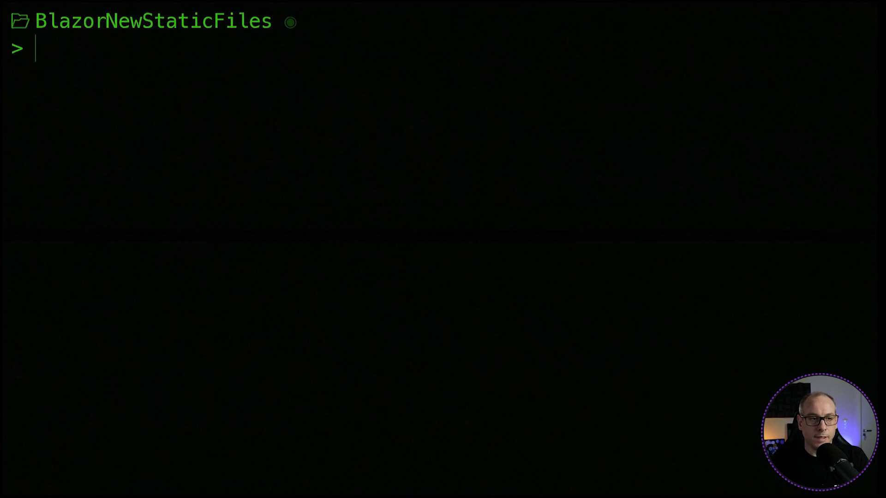
type("dotnet build")
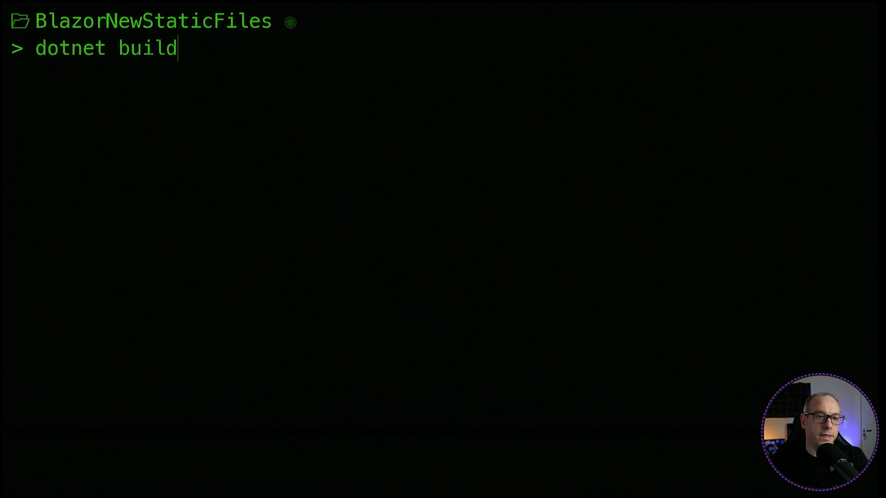
type("-c Release")
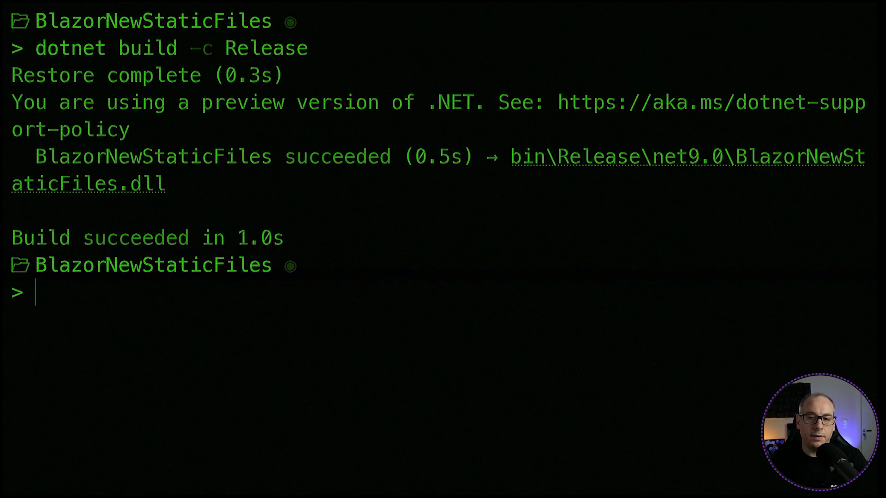
mouse_move(594, 160)
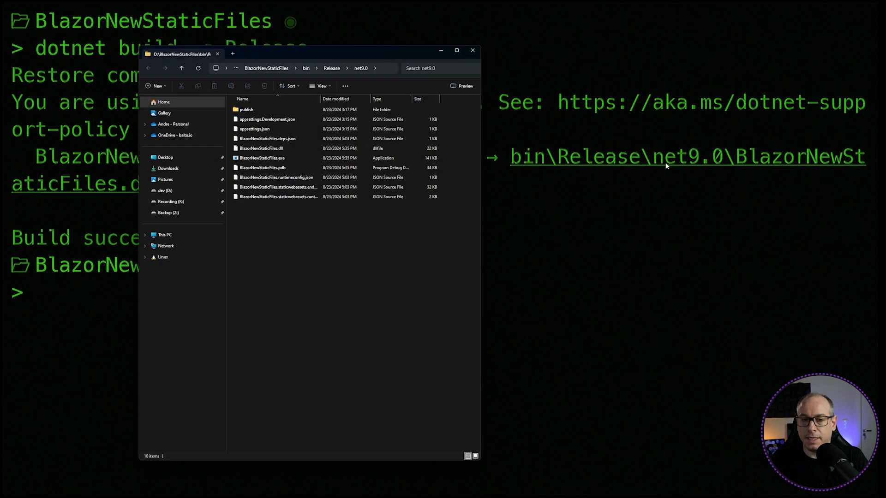
Navigate into the Release publish output's wwwroot folder listing app.css with its .br and .gz copies.
left_click(456, 49)
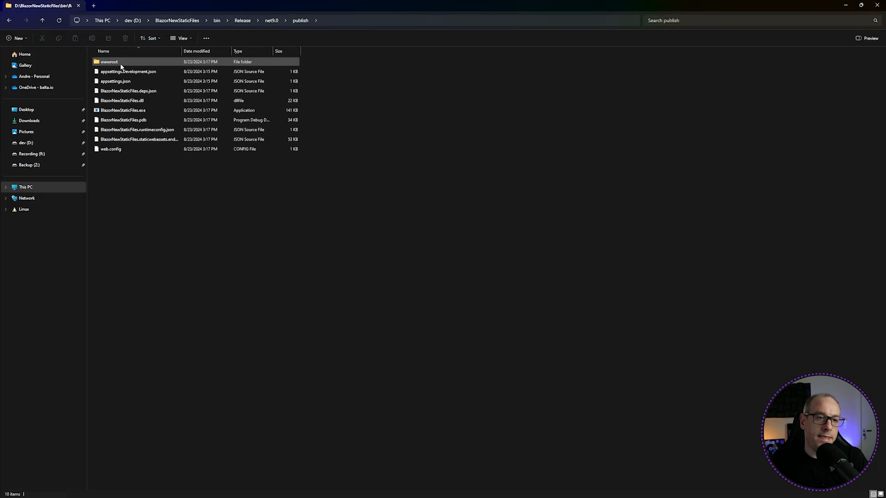
double_click(109, 62)
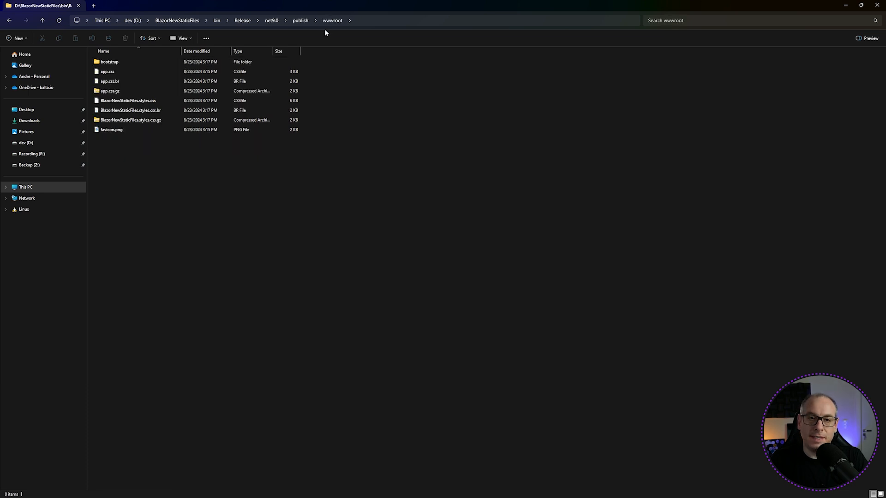
mouse_move(177, 89)
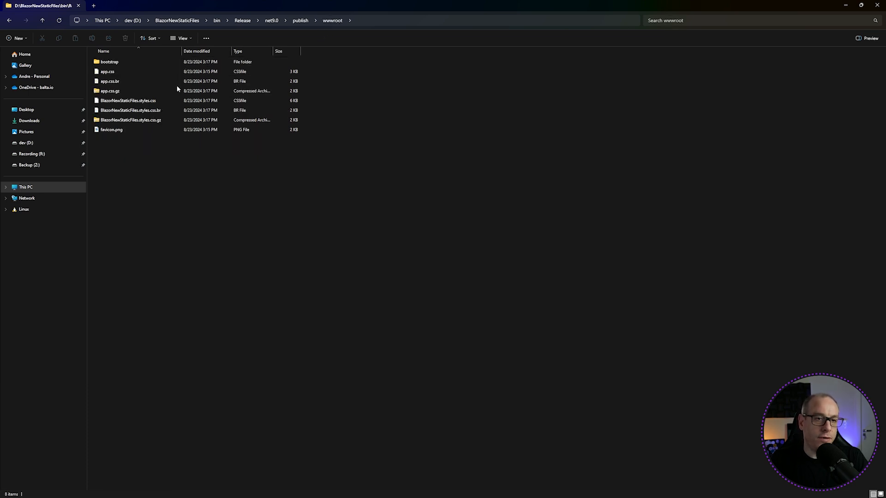